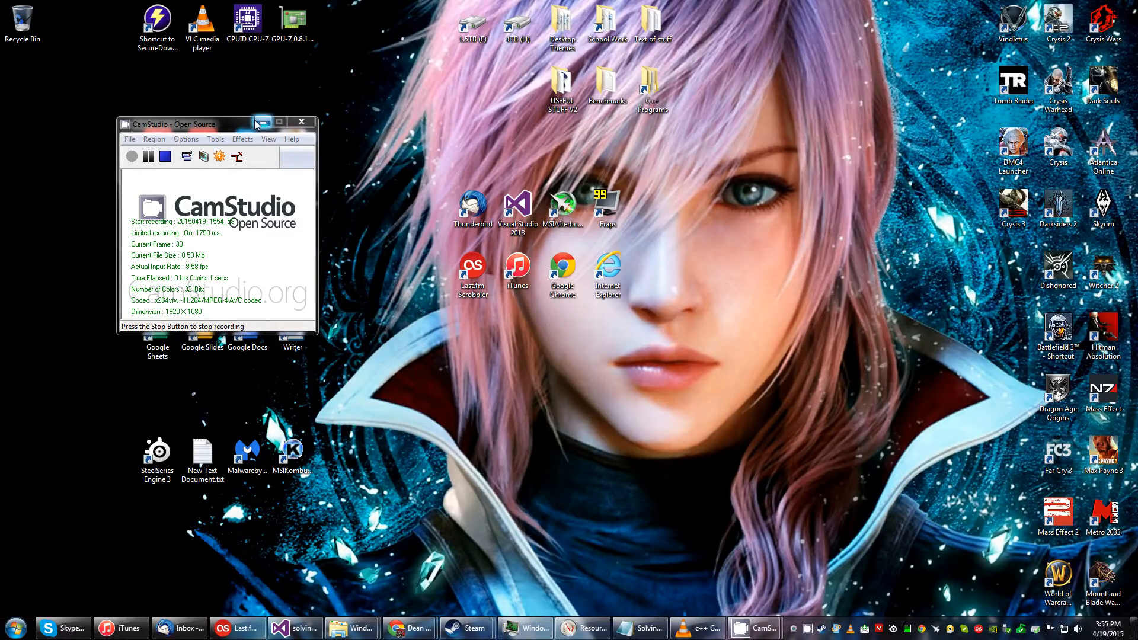
- Hide CamStudio to reveal Visual Studio with Source.cpp open
{"action": "left_click", "coordinate": [262, 138]}
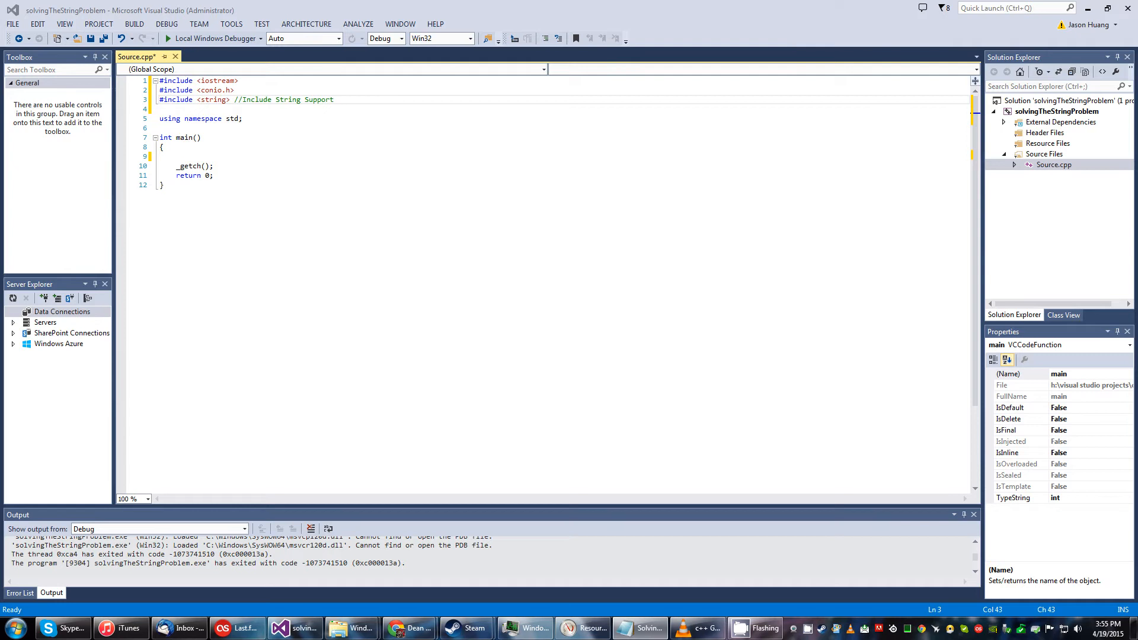
- Add '#include <sstream> //Include stringstream support' below the existing includes
{"action": "key", "text": "Enter"}
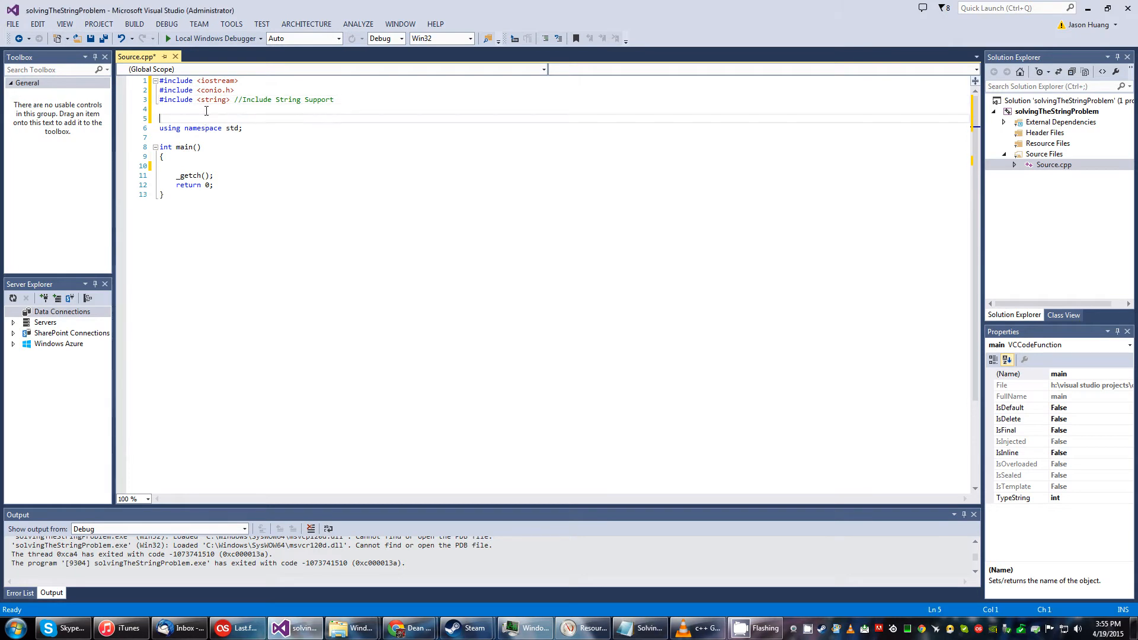
{"action": "type", "text": "#include <sstream>  //Include stringstream support"}
{"action": "type", "text": "//A string object is not a native C++ data type, therefore cannot be coverted to a regular data type by casting"}
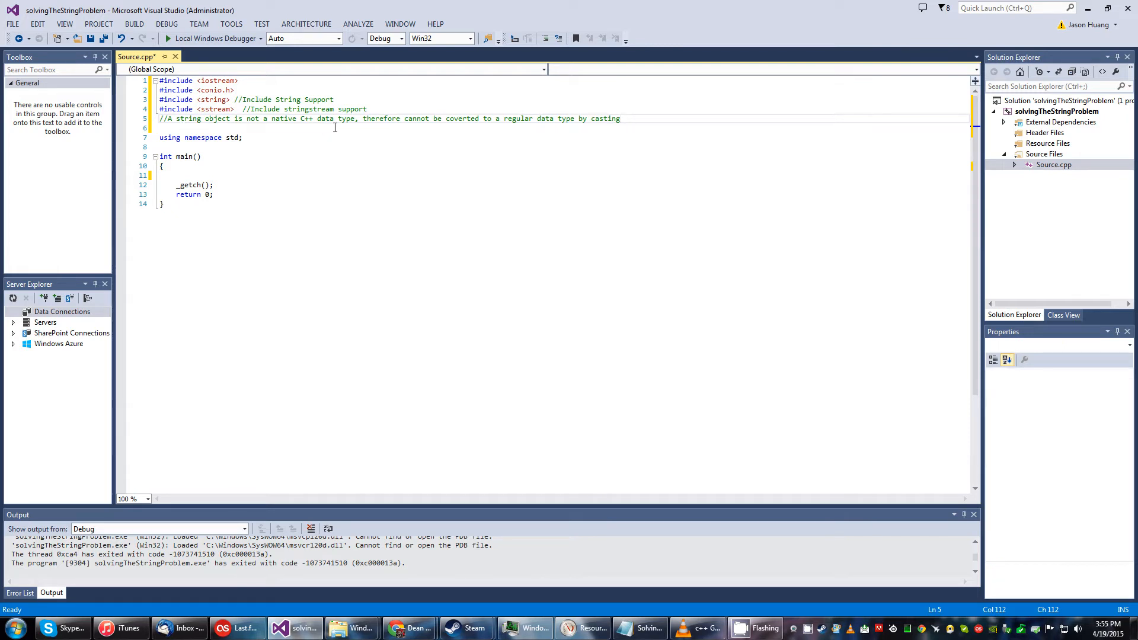
{"action": "mouse_move", "coordinate": [361, 120]}
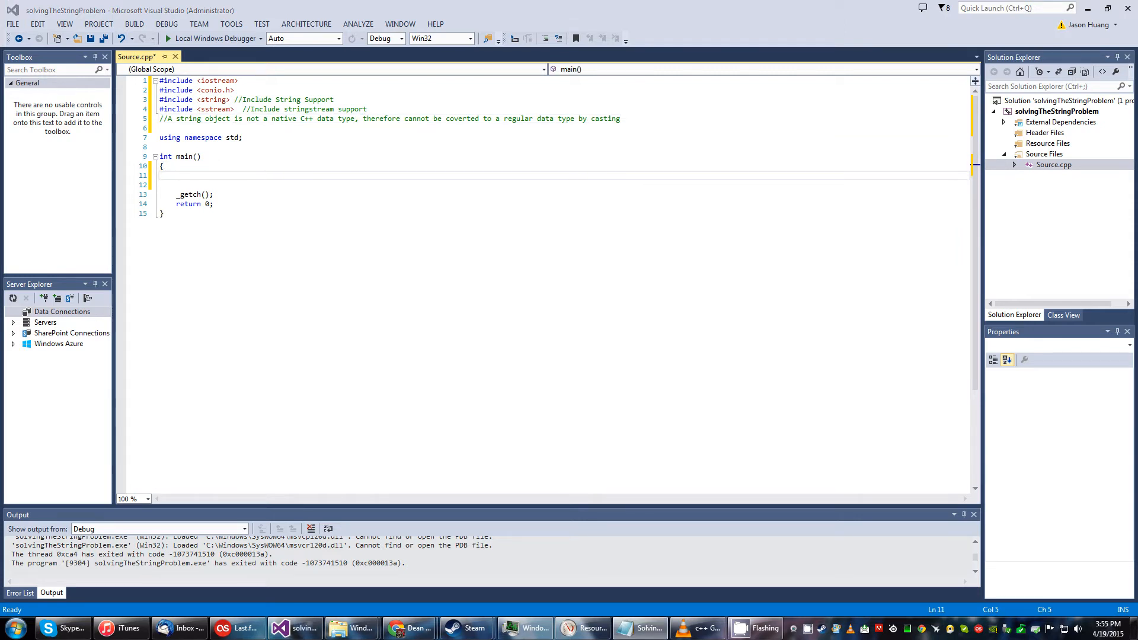
{"action": "mouse_move", "coordinate": [480, 180]}
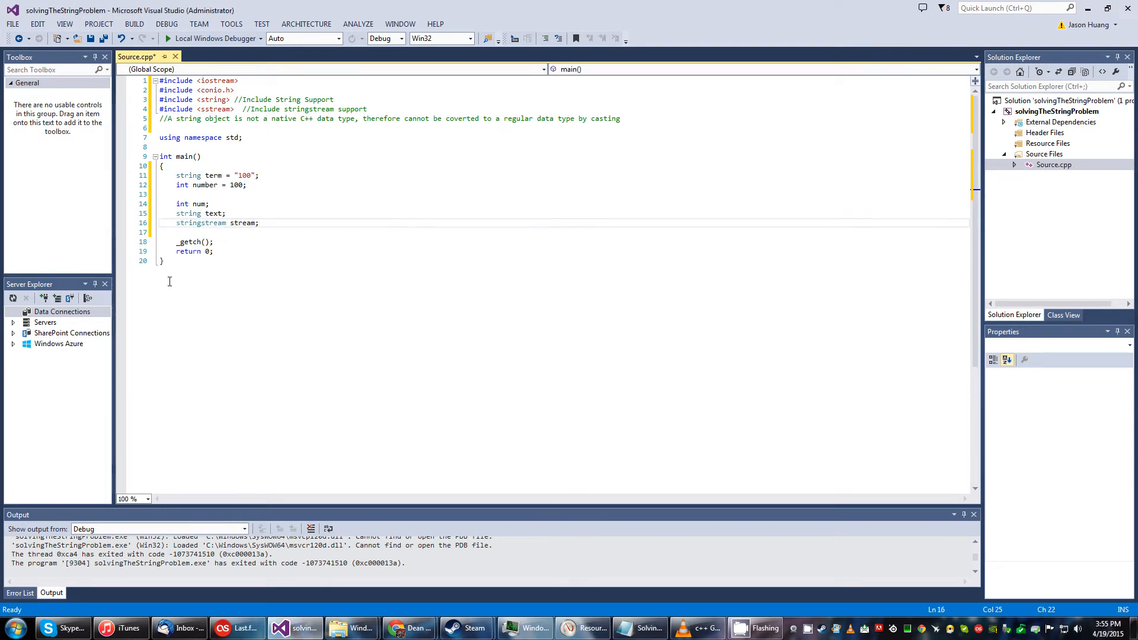
{"action": "mouse_move", "coordinate": [214, 174]}
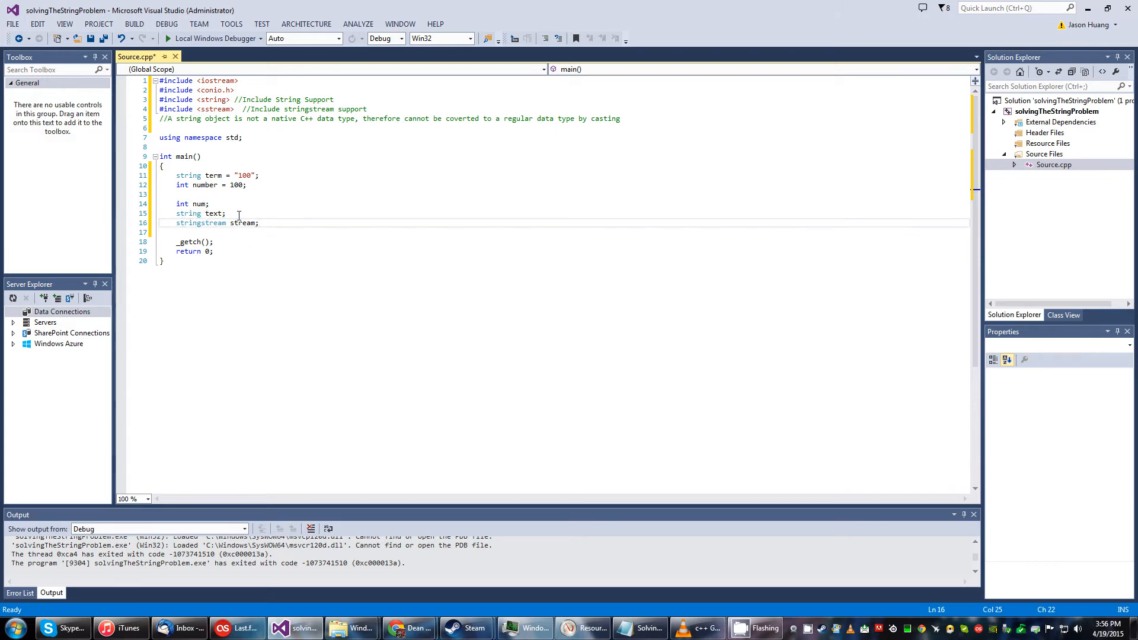
- Add blank lines after the term, number, num, text and stream declarations
{"action": "key", "text": "Enter"}
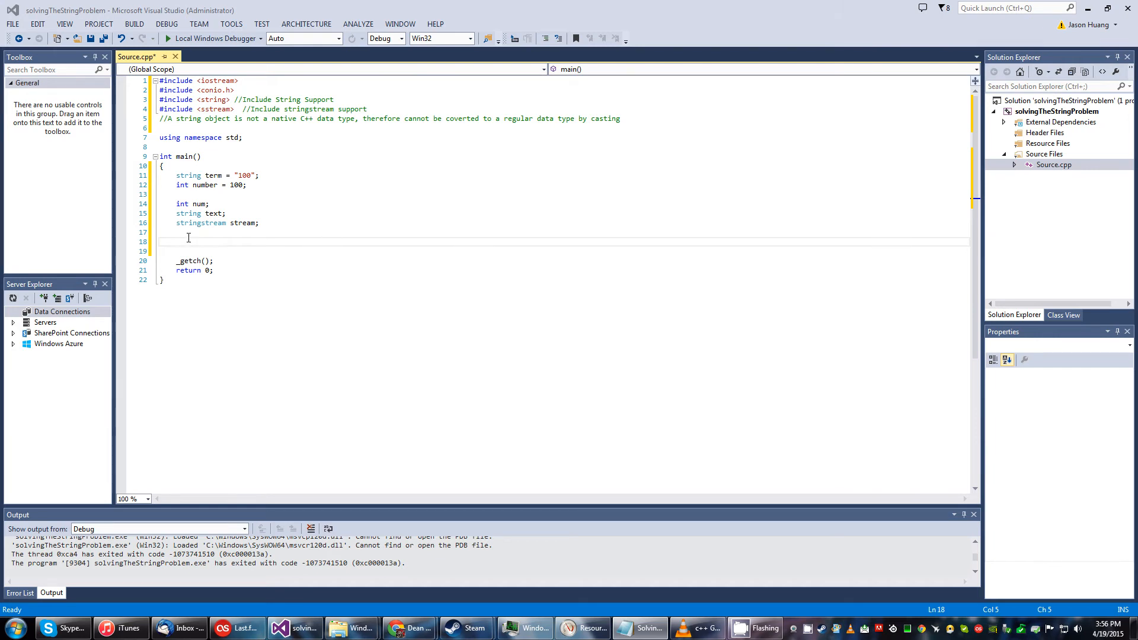
- Type 'stream << term; //Load the string.' to load term into the stream
{"action": "type", "text": "stream << term; //Load the string."}
{"action": "left_click", "coordinate": [562, 252]}
{"action": "type", "text": "stream >> num;  //Extract the integer."}
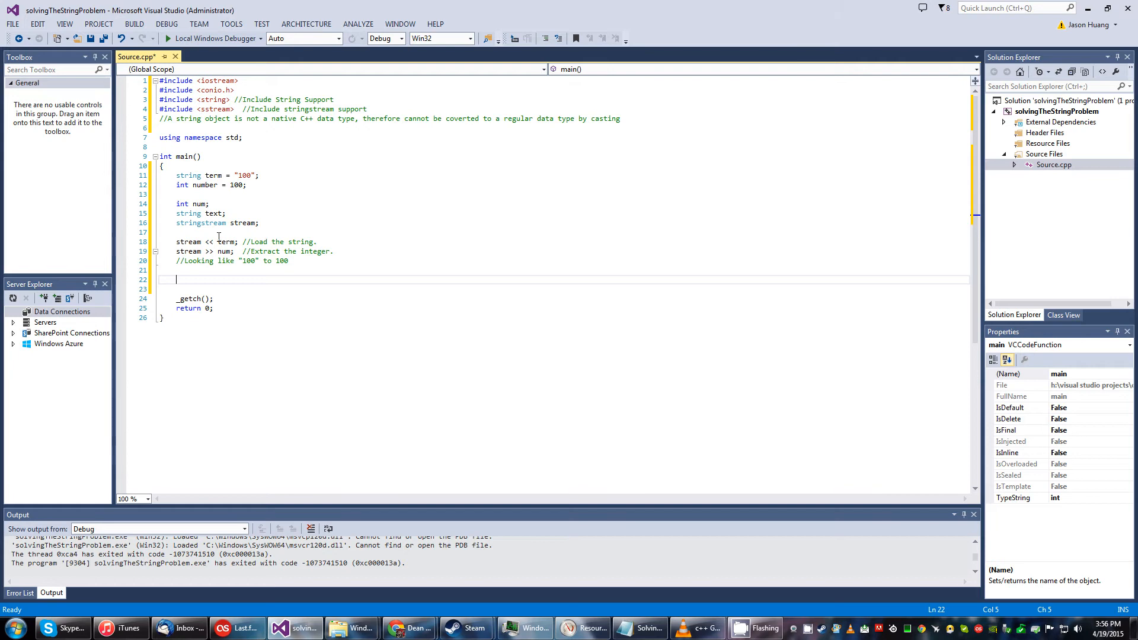
{"action": "mouse_move", "coordinate": [241, 201]}
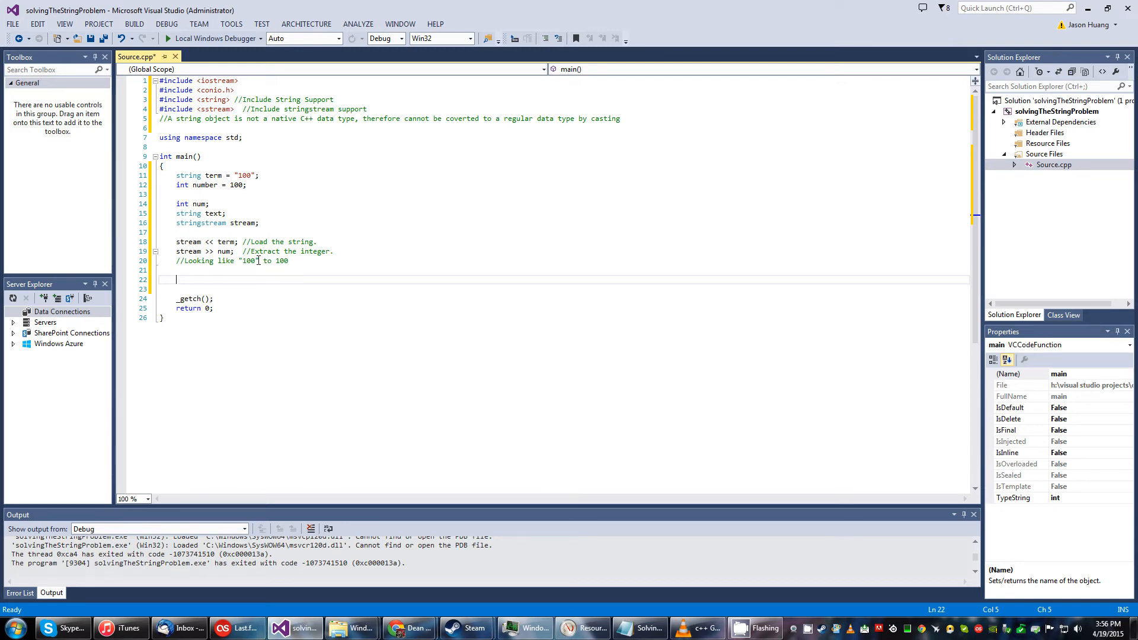
{"action": "mouse_move", "coordinate": [262, 261]}
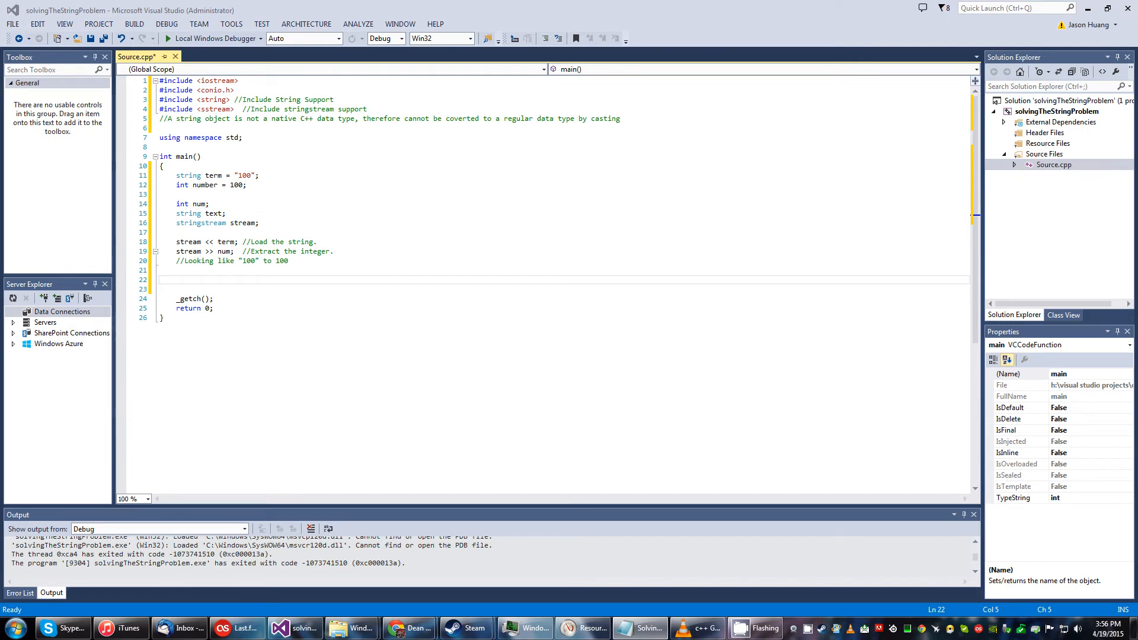
- Paste code into main and edit it into num /= 4 and the 'Integer value: ' output
{"action": "right_click", "coordinate": [206, 279]}
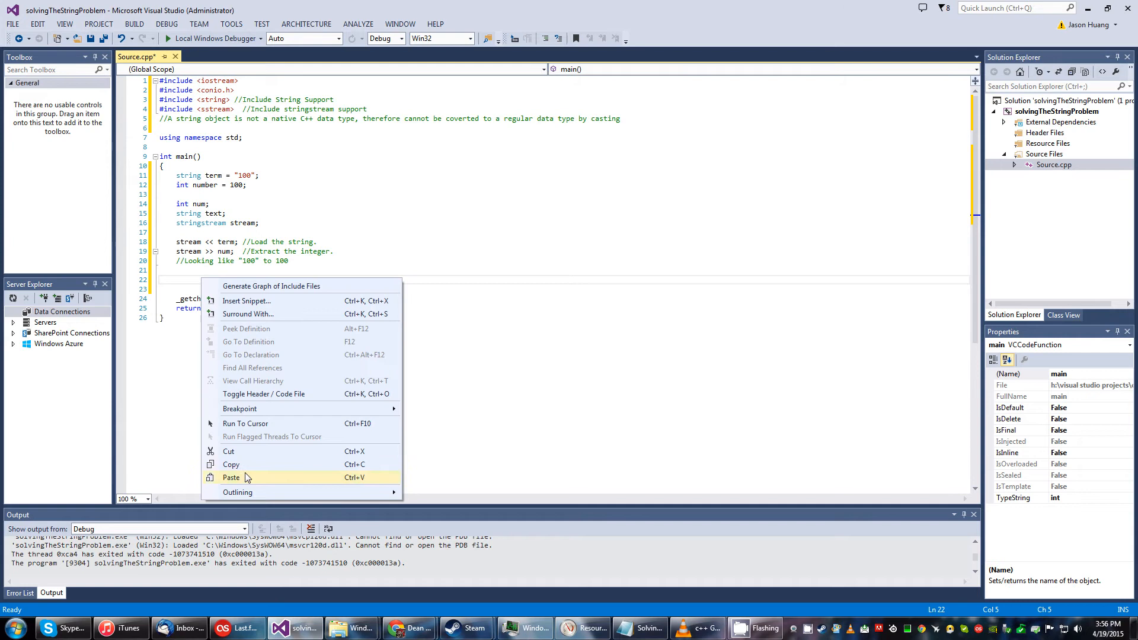
{"action": "left_click", "coordinate": [231, 478]}
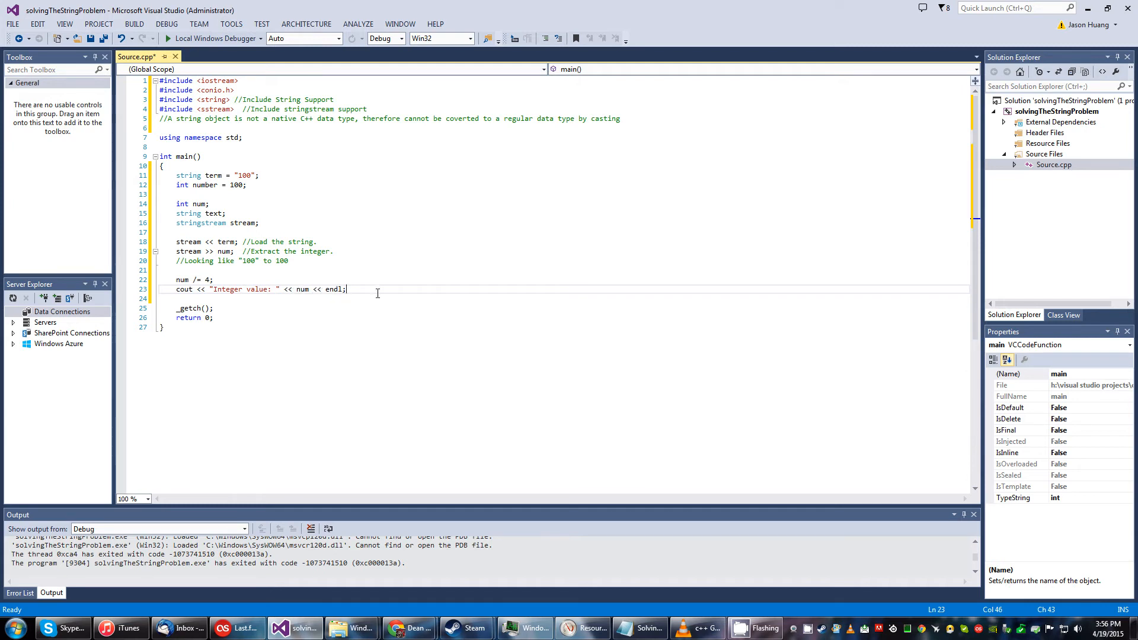
{"action": "key", "text": "Enter"}
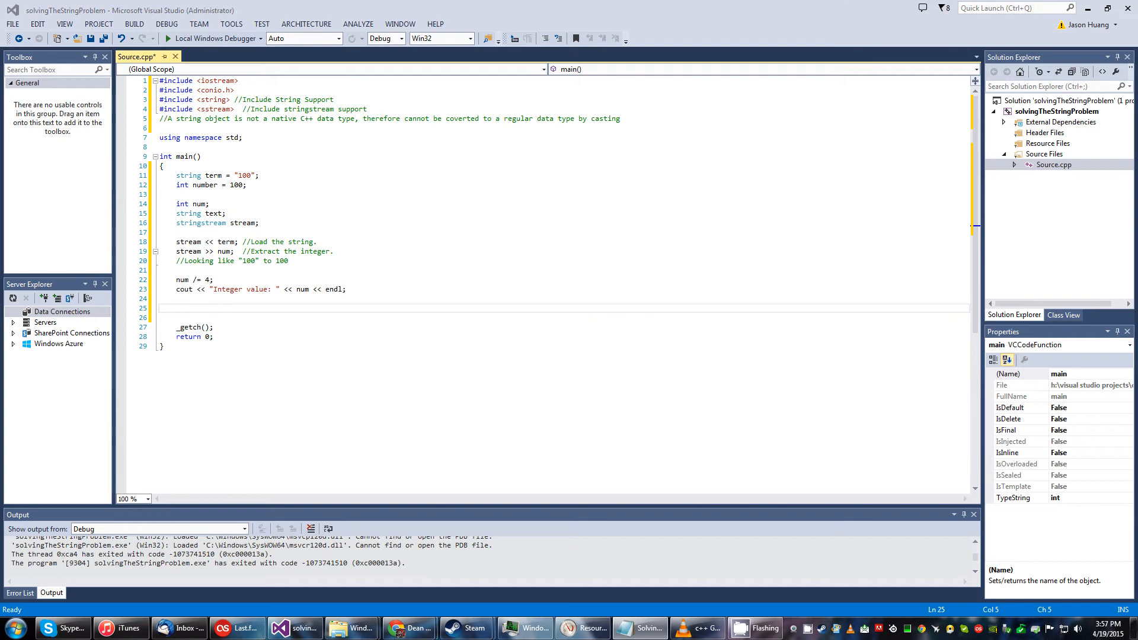
{"action": "mouse_move", "coordinate": [408, 295]}
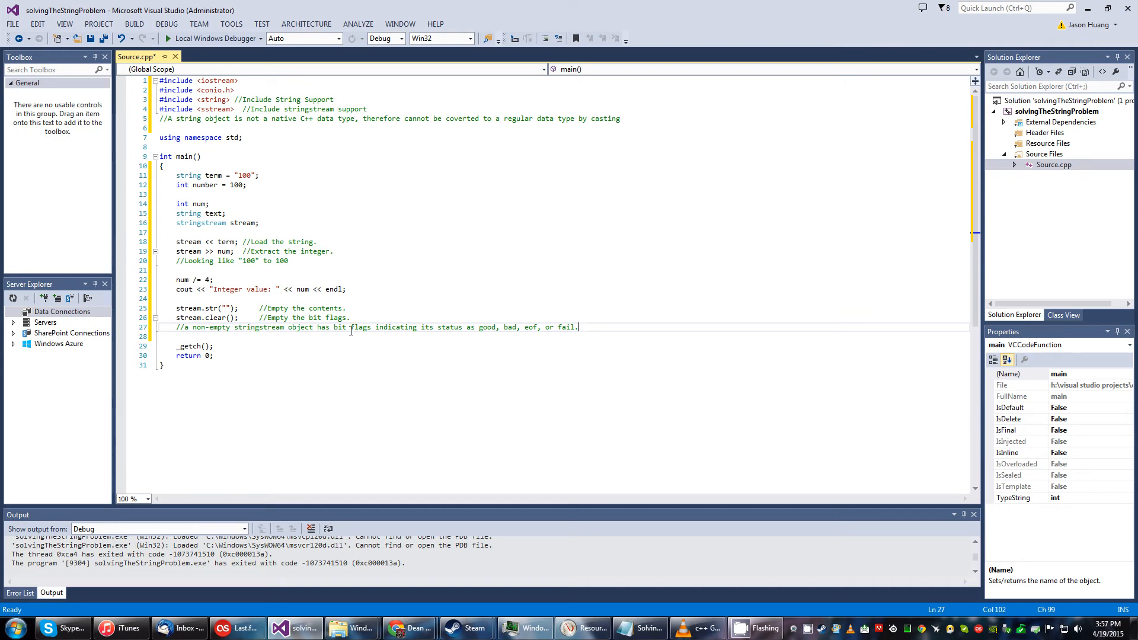
{"action": "mouse_move", "coordinate": [554, 304]}
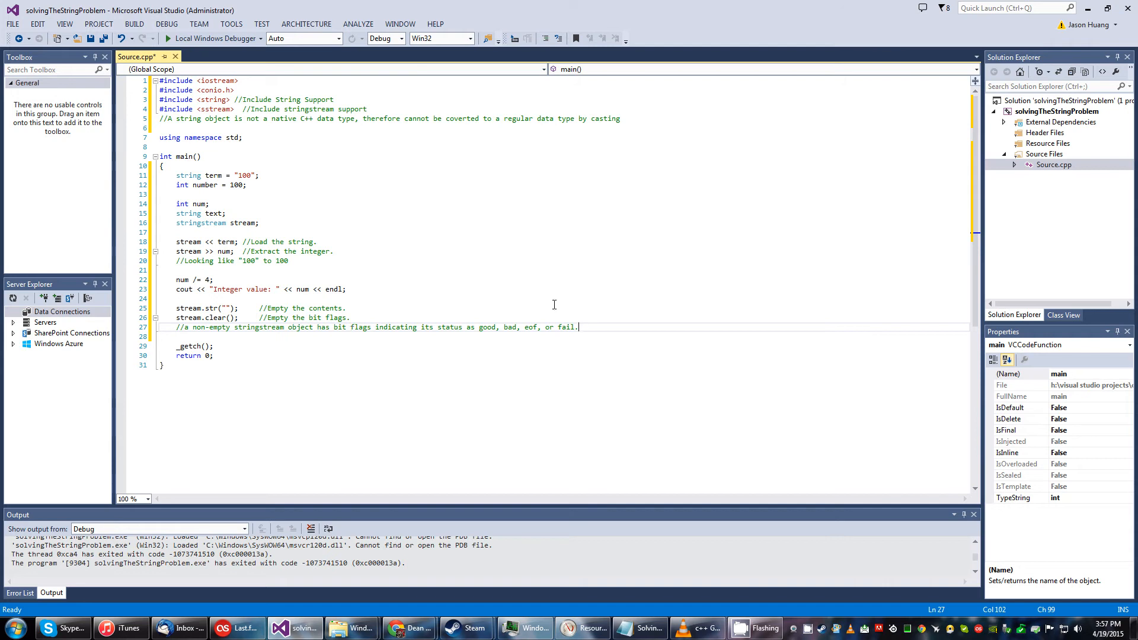
{"action": "mouse_move", "coordinate": [416, 326]}
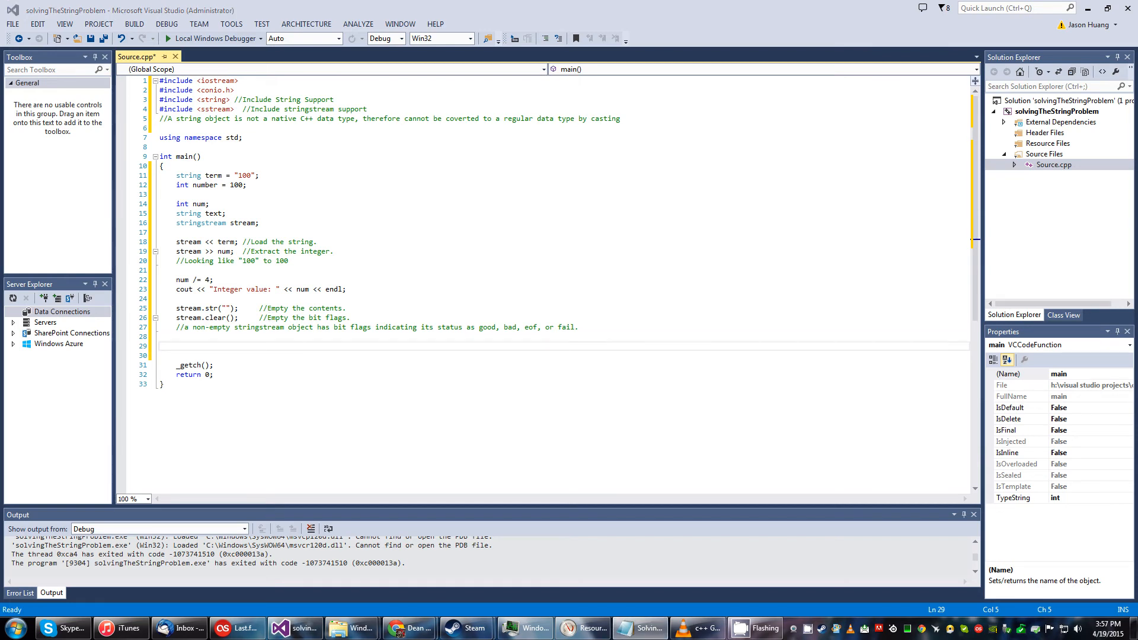
- Paste code on the empty line to load number into the stream and extract into text
{"action": "right_click", "coordinate": [218, 348]}
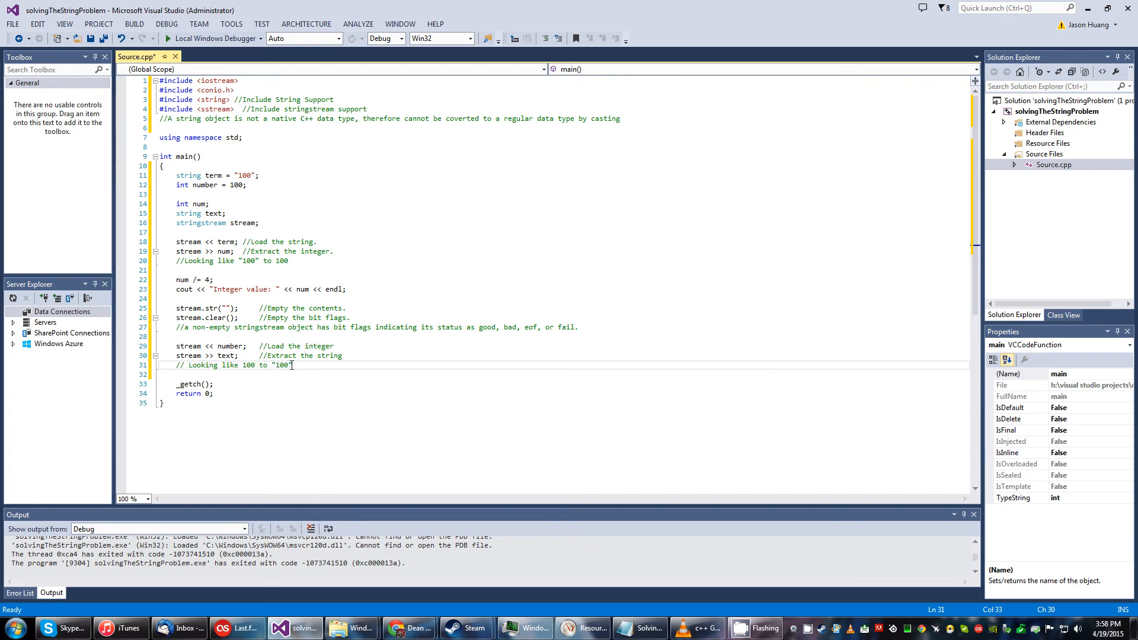
- Start a new line for text += " Per Cent" and the 'String value: ' output
{"action": "key", "text": "Enter"}
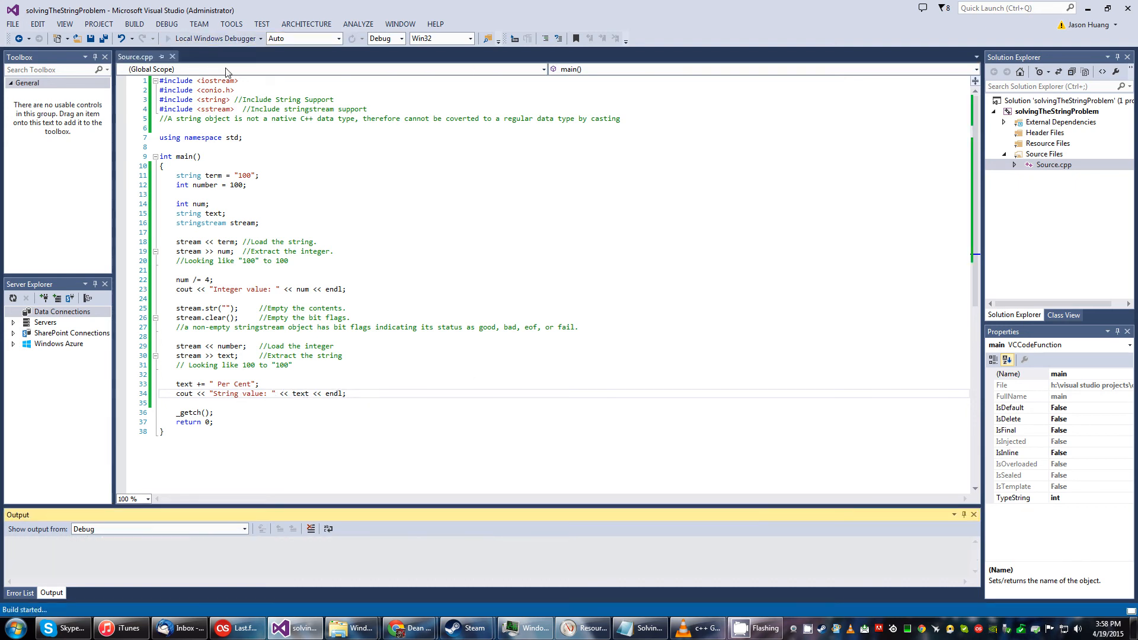
- Run with F5 and center the console showing 'Integer value: 25' and 'String value: 100 Per Cent'
{"action": "key", "text": "F5"}
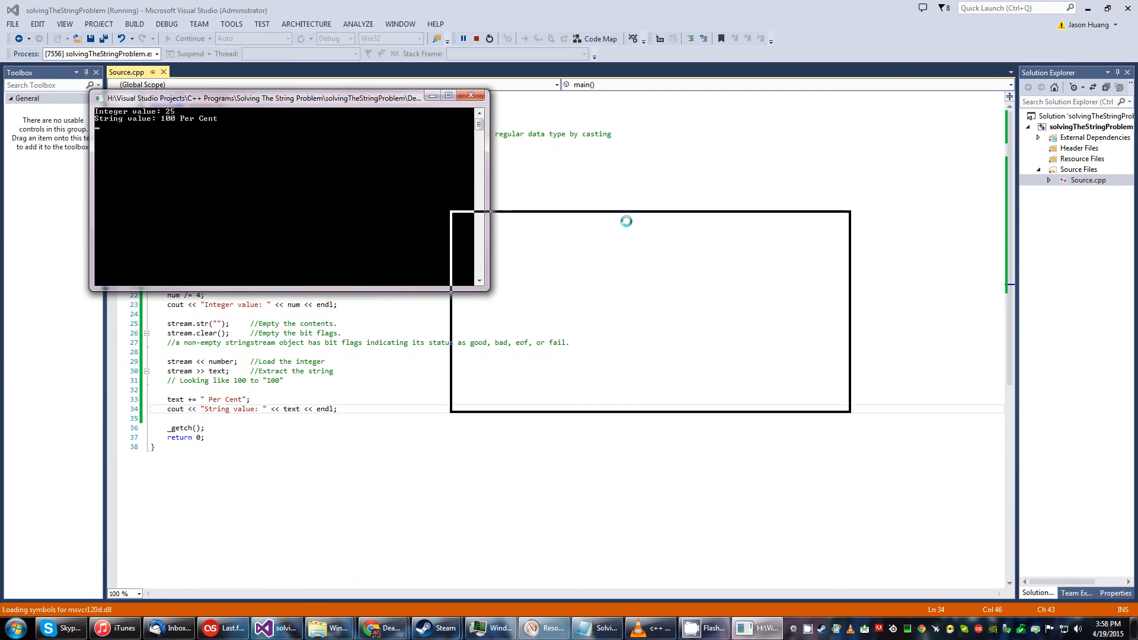
{"action": "left_click_drag", "start_coordinate": [284, 95], "coordinate": [649, 217]}
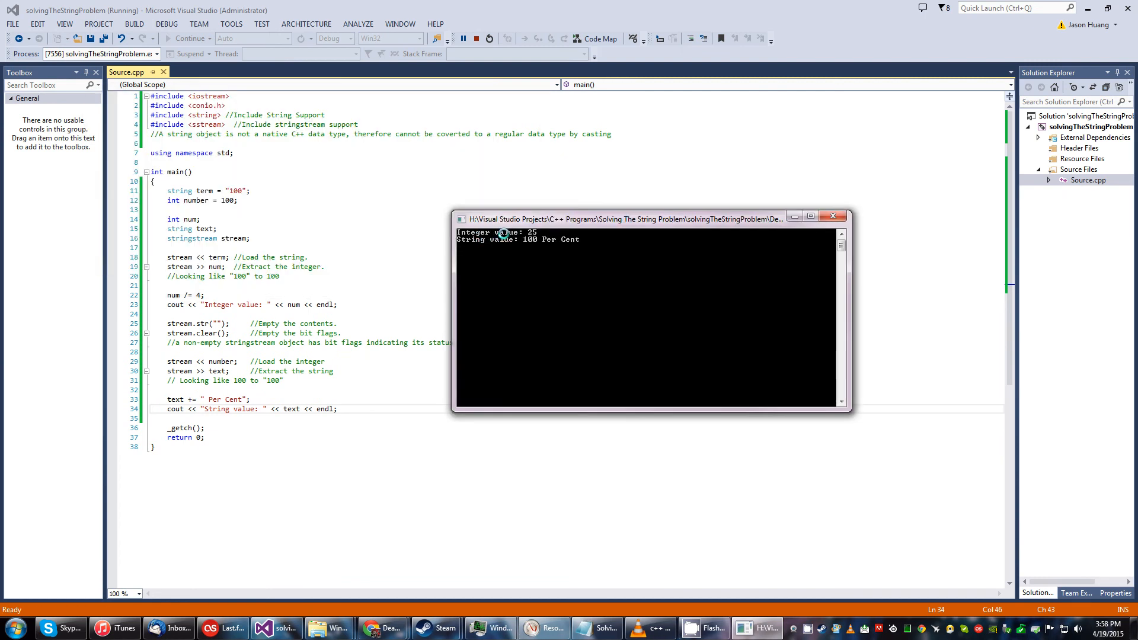
{"action": "mouse_move", "coordinate": [198, 267]}
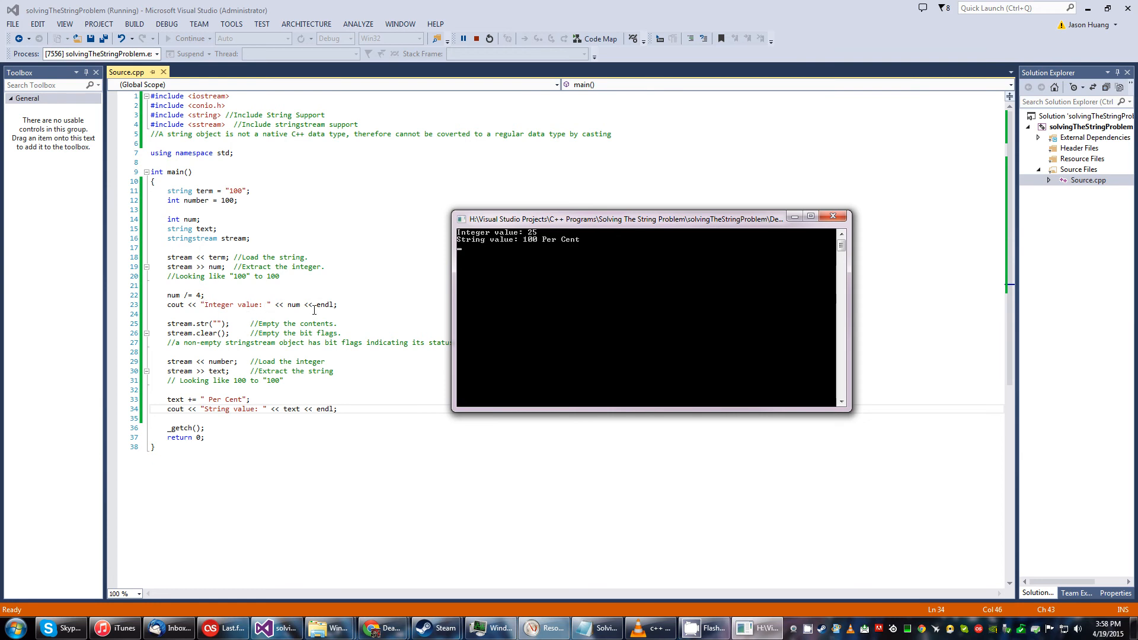
{"action": "mouse_move", "coordinate": [280, 305]}
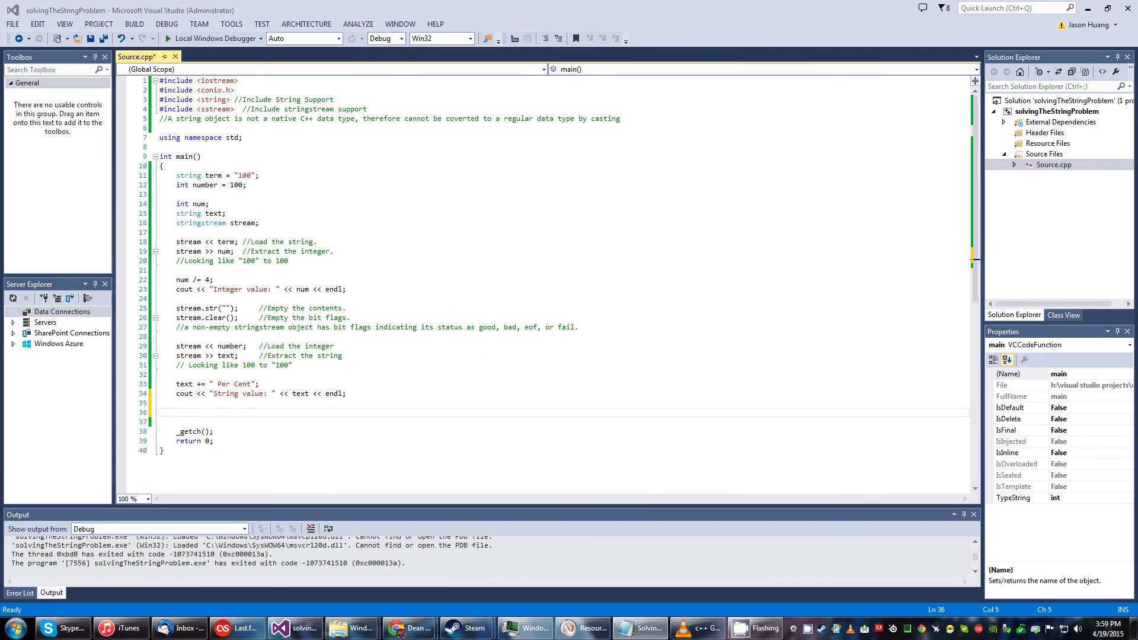
{"action": "mouse_move", "coordinate": [687, 371]}
{"action": "type", "text": "cout << text + text << endl;"}
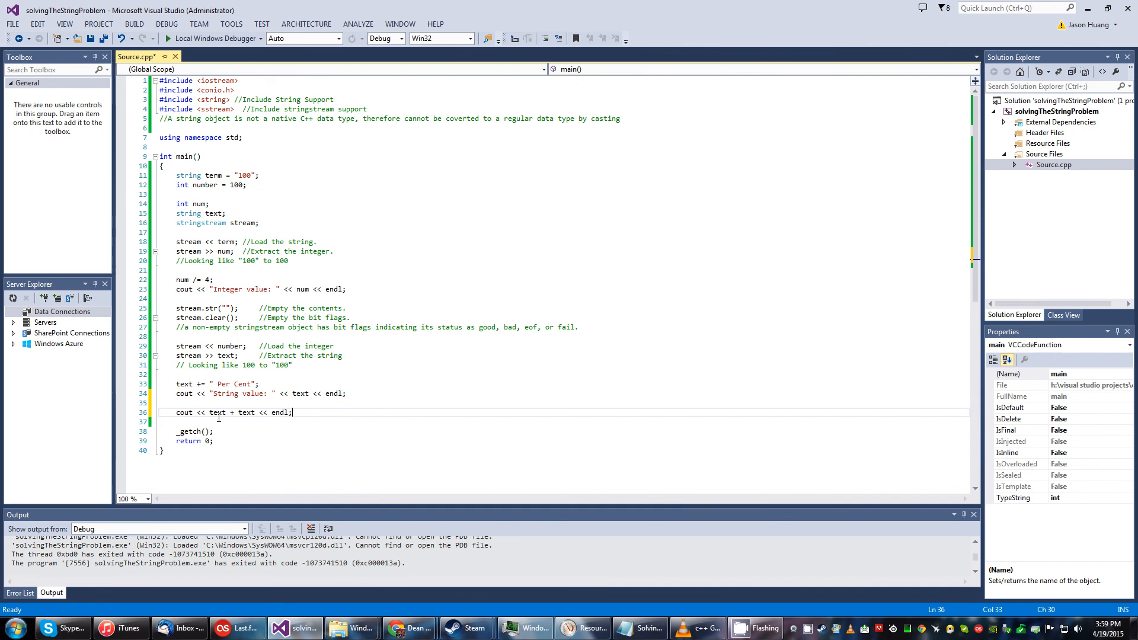
{"action": "mouse_move", "coordinate": [217, 412]}
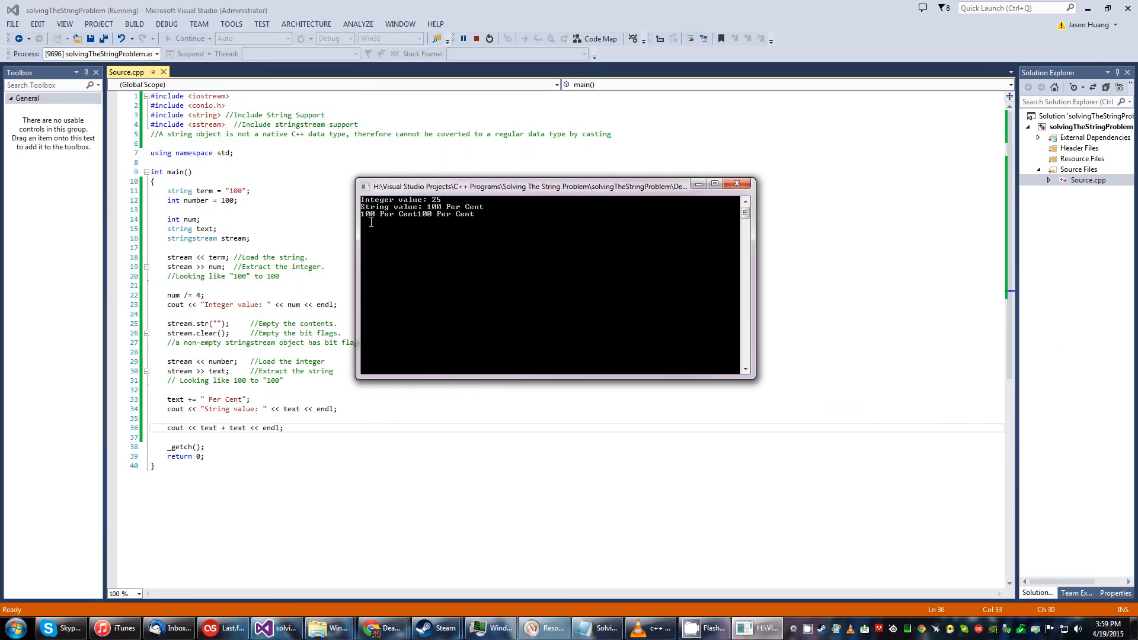
{"action": "mouse_move", "coordinate": [426, 228]}
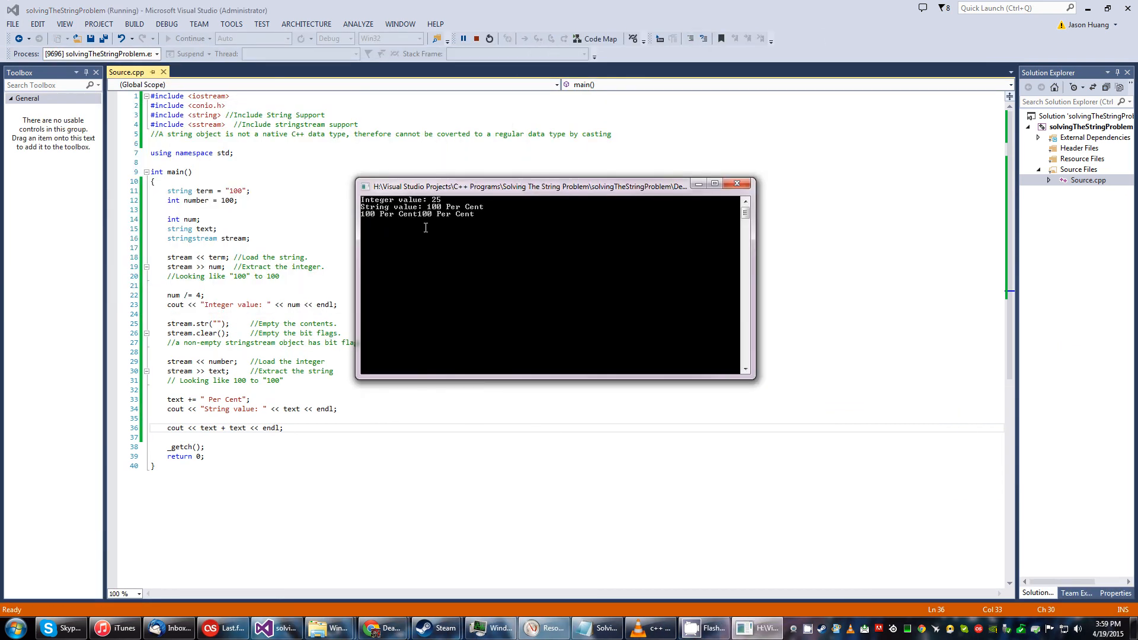
{"action": "mouse_move", "coordinate": [715, 223]}
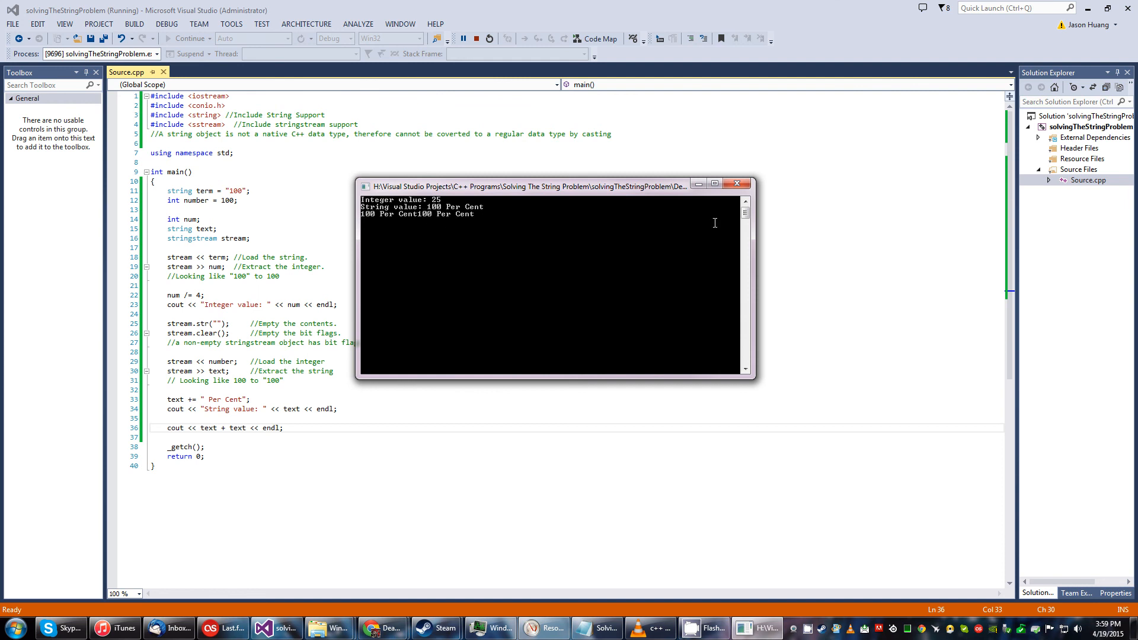
{"action": "mouse_move", "coordinate": [737, 183]}
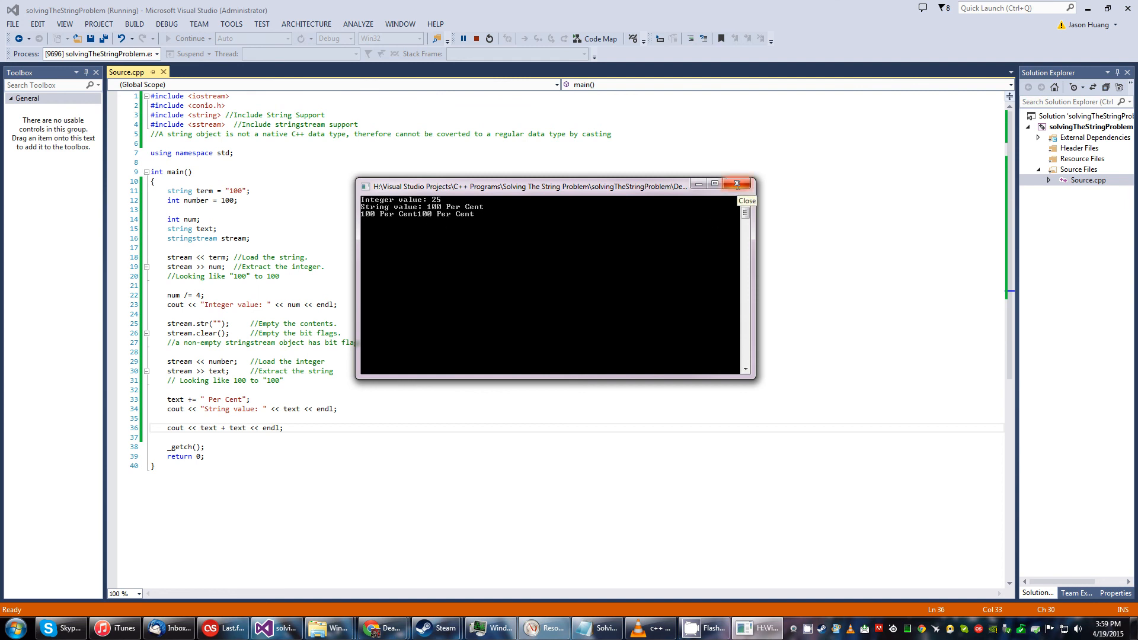
- Close the console window showing the '100 Per Cent100 Per Cent' output
{"action": "left_click", "coordinate": [738, 184]}
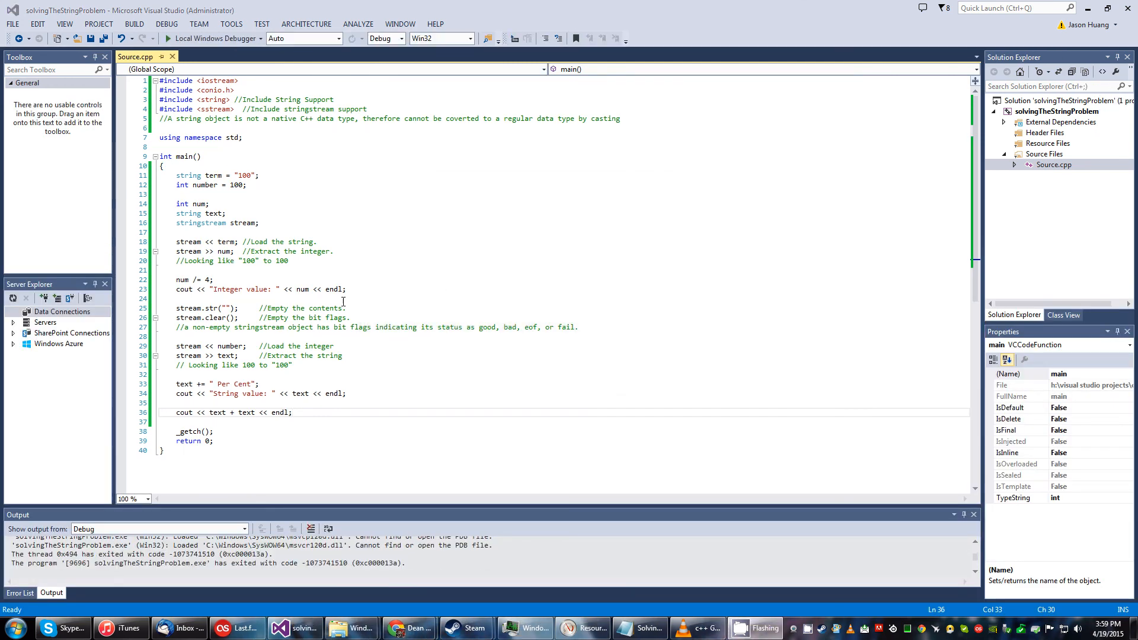
{"action": "mouse_move", "coordinate": [404, 315]}
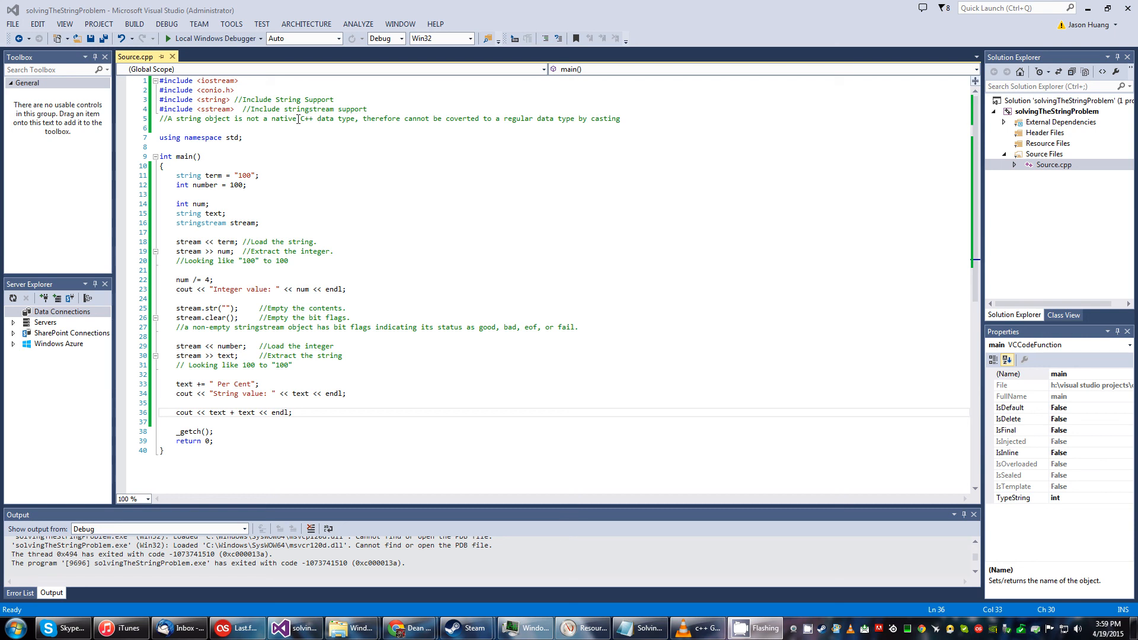
{"action": "mouse_move", "coordinate": [798, 631]}
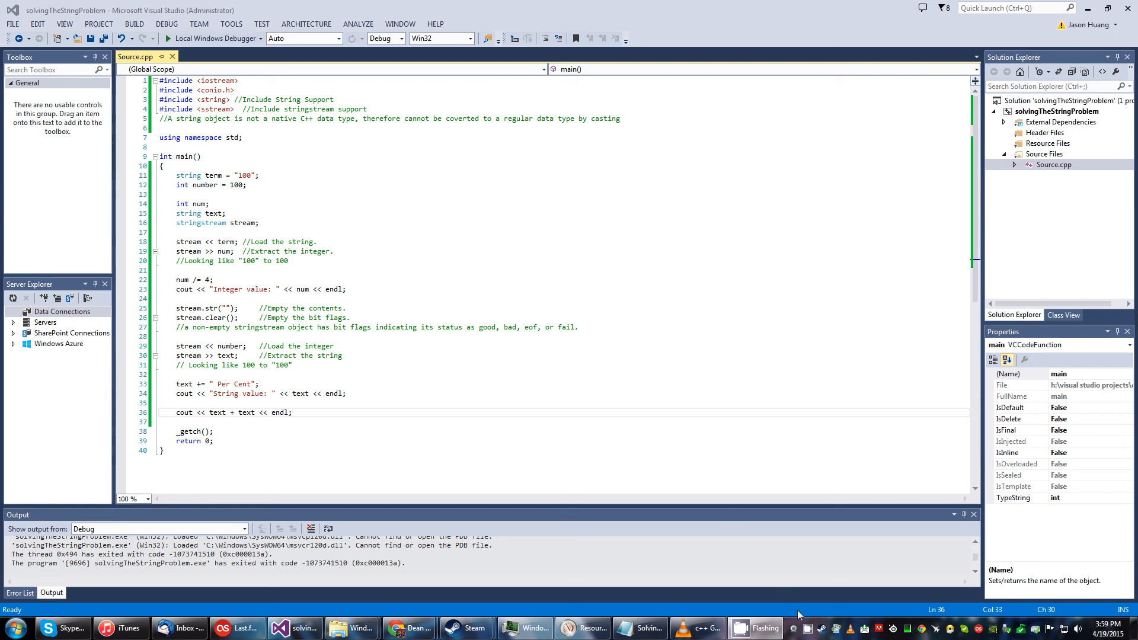
{"action": "mouse_move", "coordinate": [811, 630]}
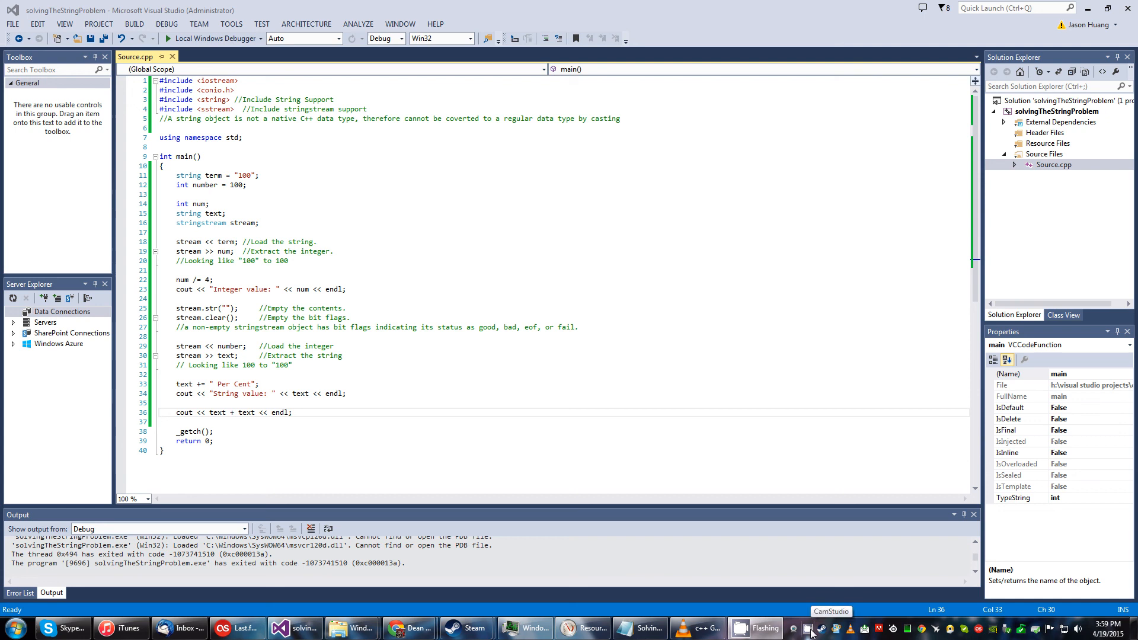